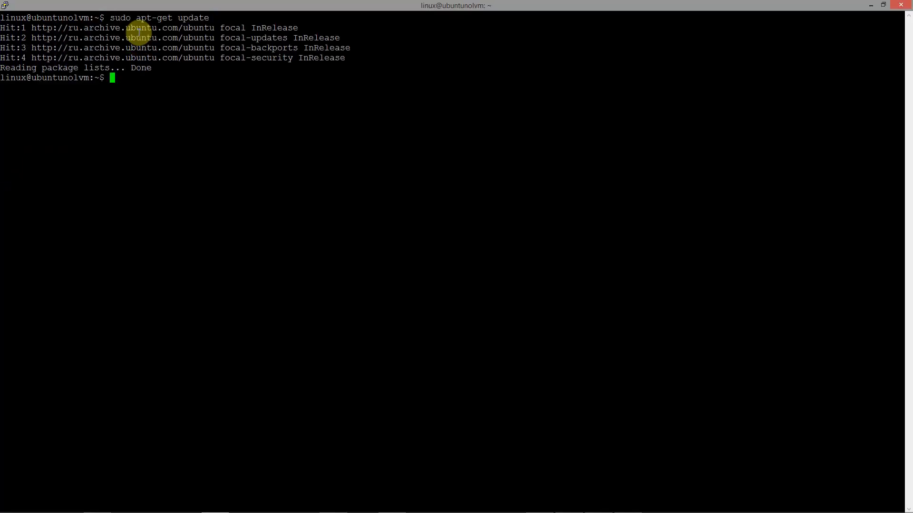
Install apt-transport-https, ca-certificates, curl, gnupg and lsb-release, then refresh the apt package index.
text(sudo apt-get install apt-transport-https ca-certificates curl gnupg lsb-release)
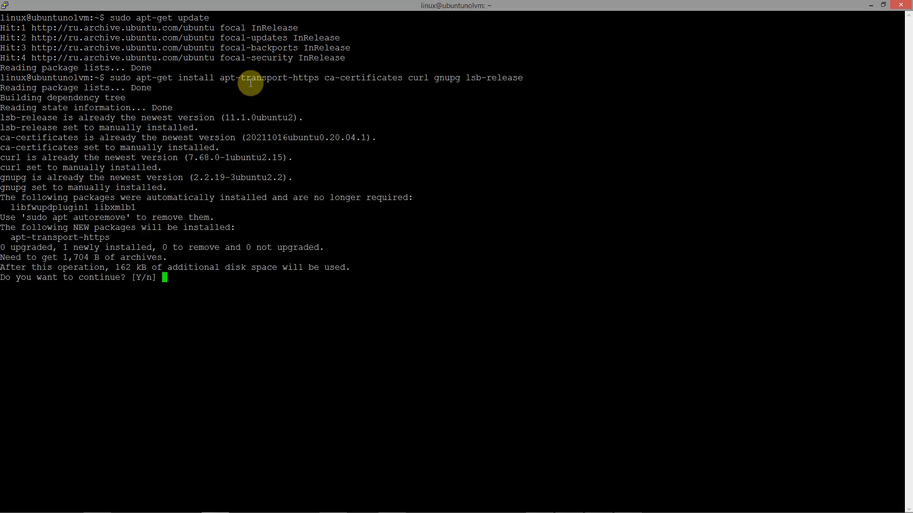
text(y)
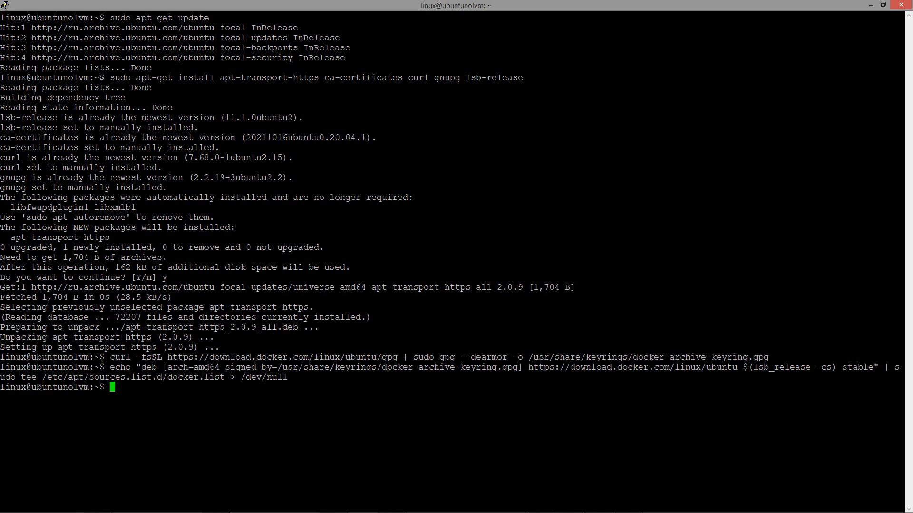
text(sudo apt-get update)
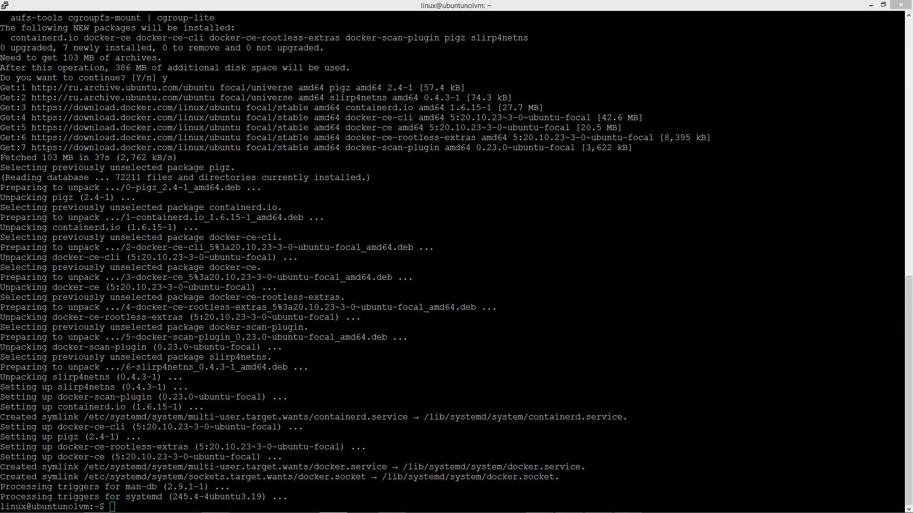
Add the current user to the docker group and activate the new membership in the shell.
text(sudo usermod -aG docker $USER)
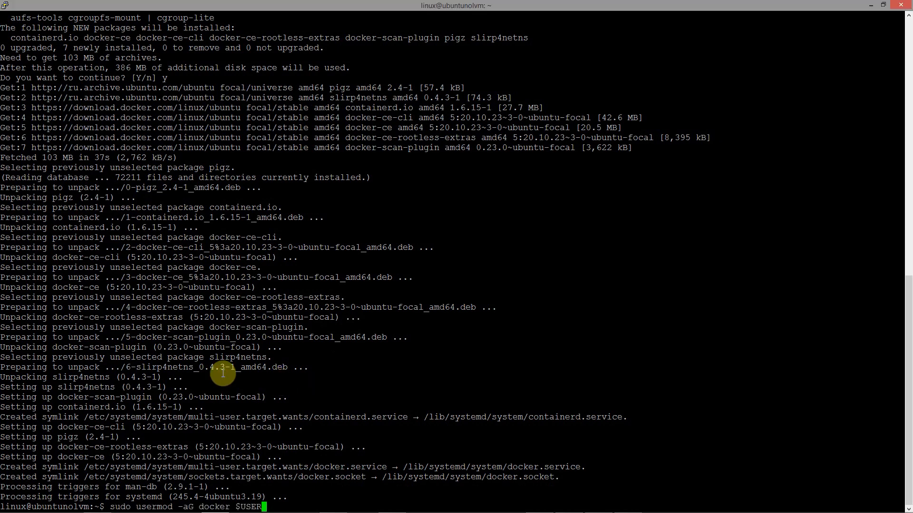
text(newgrp docker)
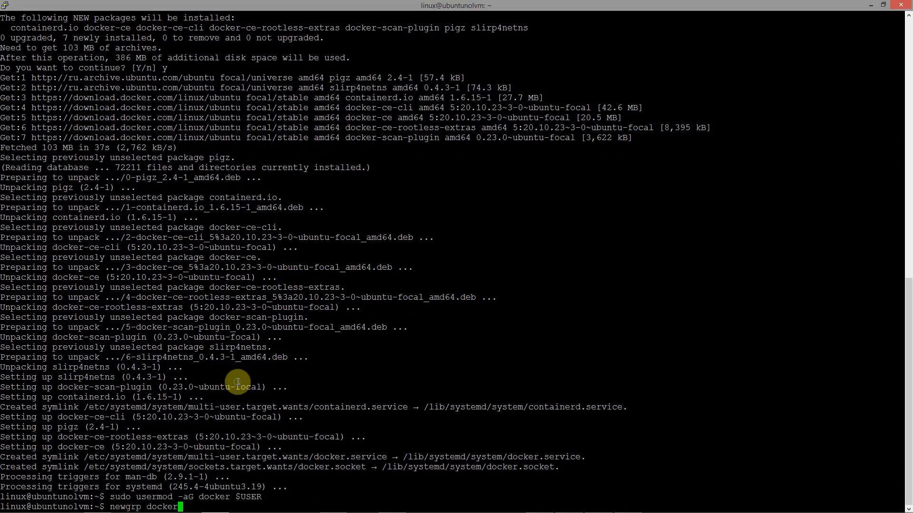
key(Return)
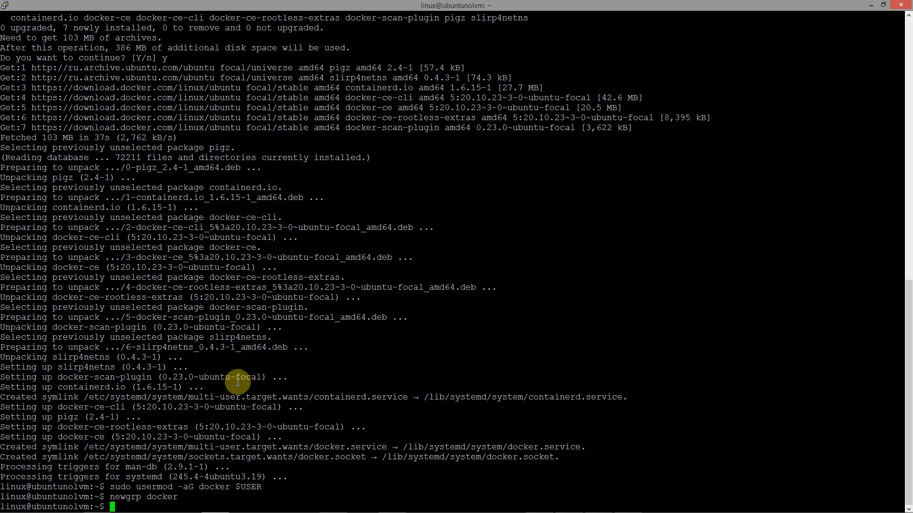
mouse_move(244, 397)
text(mkdir gitlab)
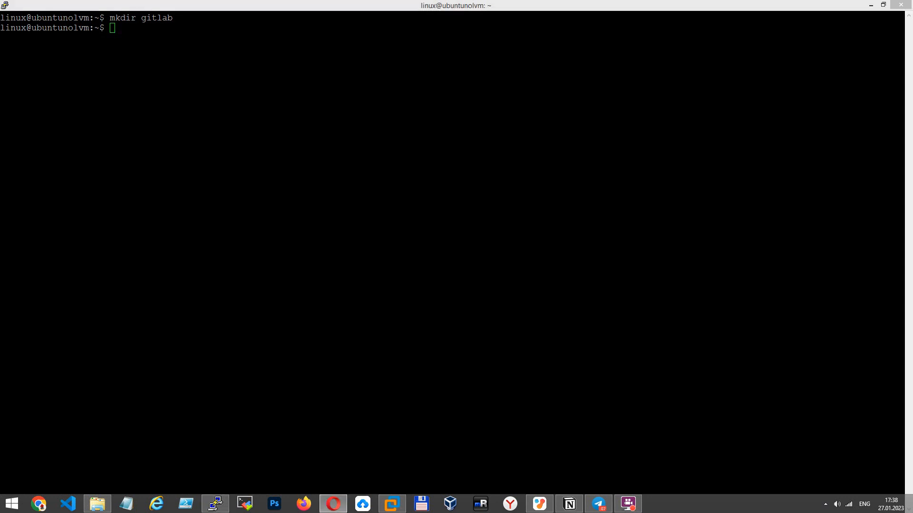
Export GITLAB_HOME as $(pwd)/gitlab and start editing docker-compose.yml in nano.
text(export GITLAB_HOME=$(pwd)/gitlab)
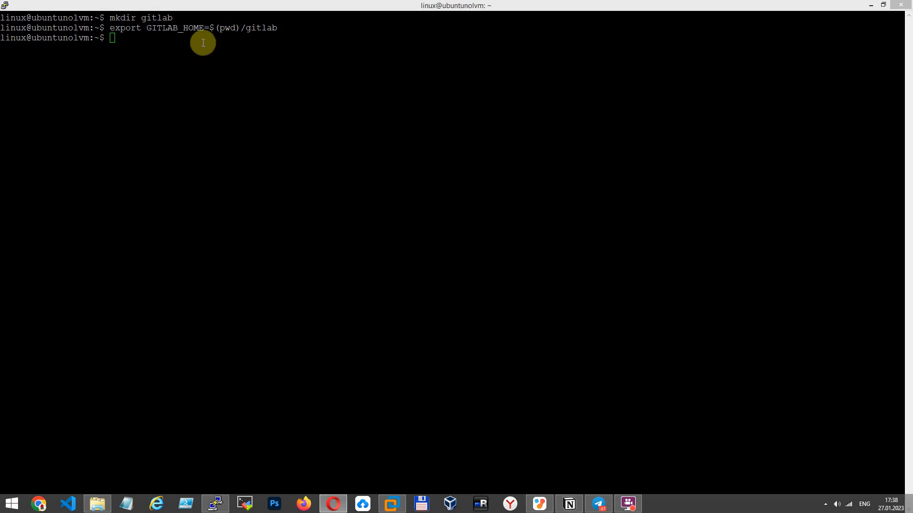
text(nano)
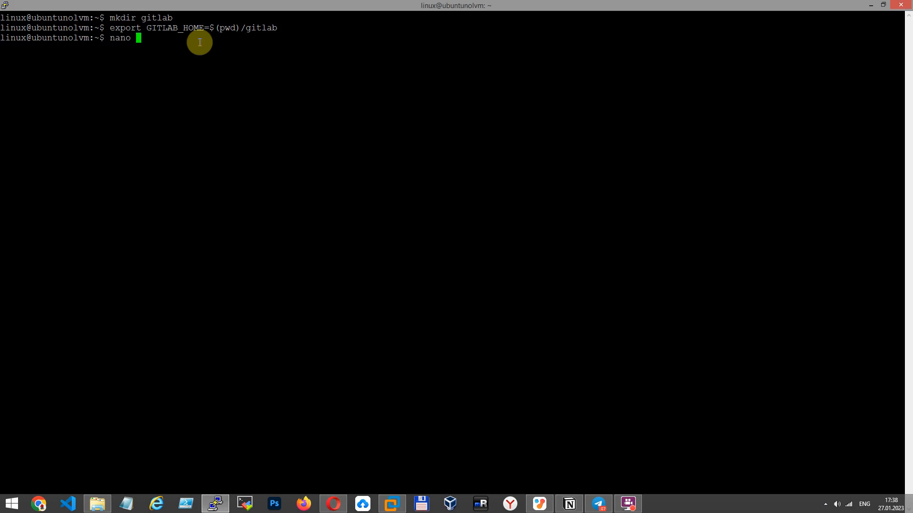
text(docker-compose.yml)
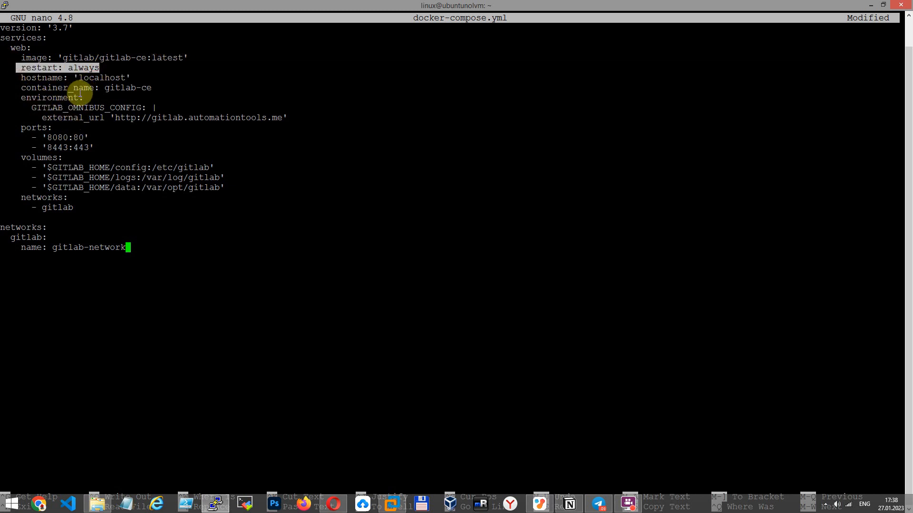
mouse_move(116, 201)
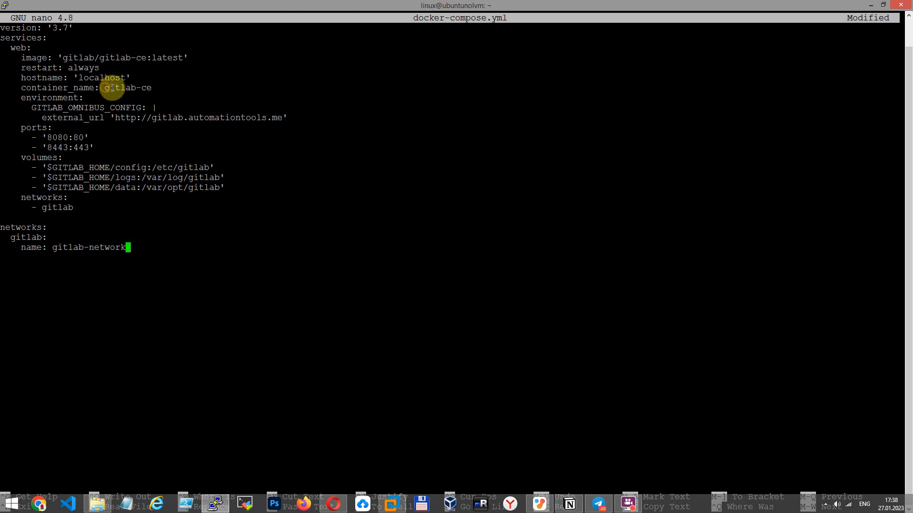
Review the gitlab-ce container name and GITLAB_HOME volume mappings, then save the compose file.
double_click(127, 88)
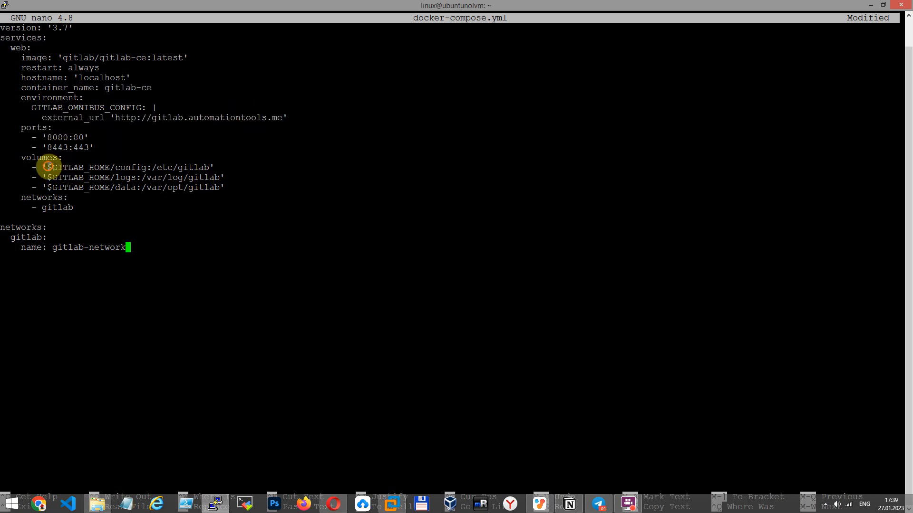
drag(50, 167, 76, 196)
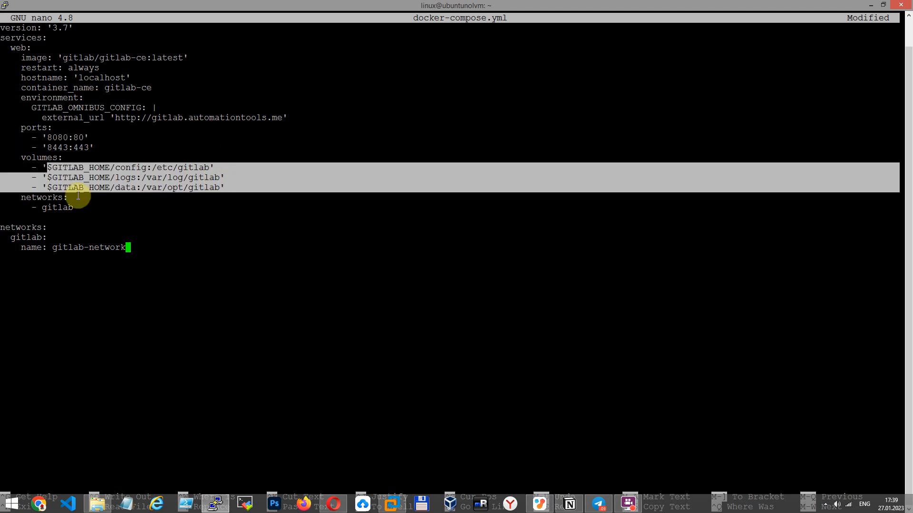
mouse_move(119, 205)
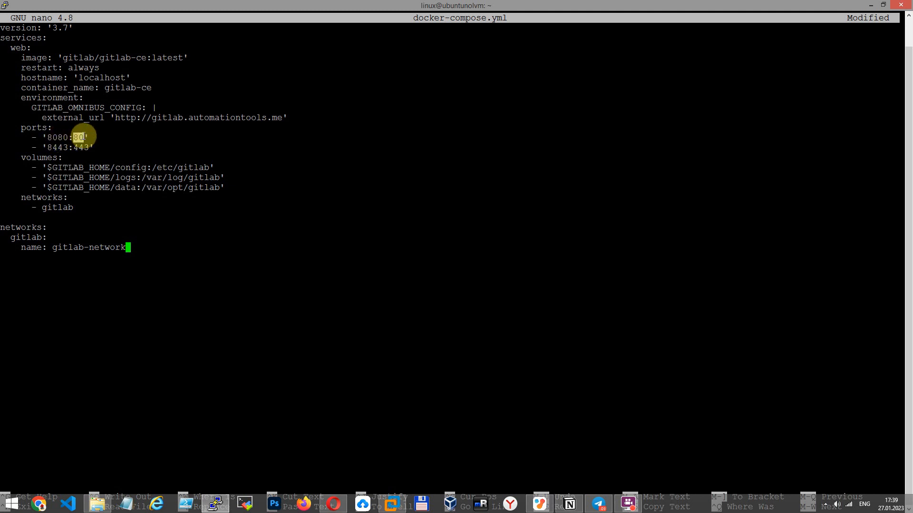
key(ctrl+x)
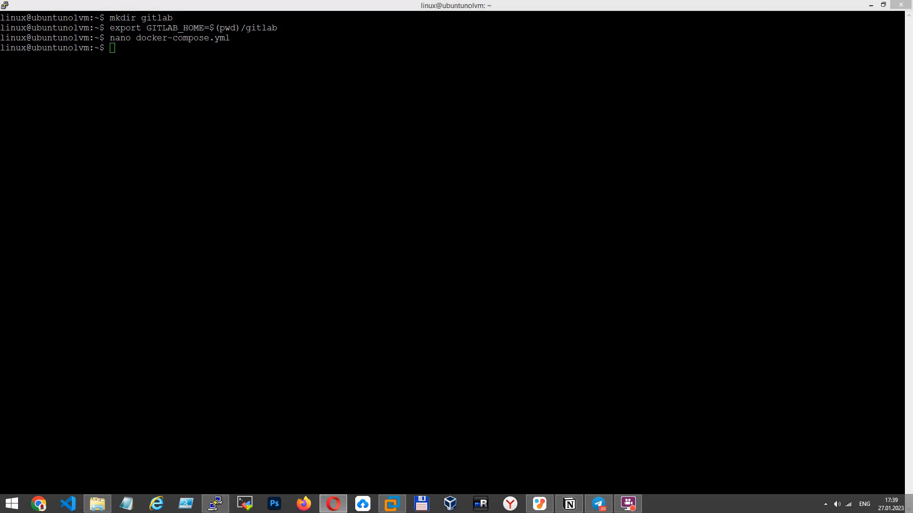
Launch the GitLab stack with docker-compose up -d and list containers with docker ps.
text(docker-compose up -d)
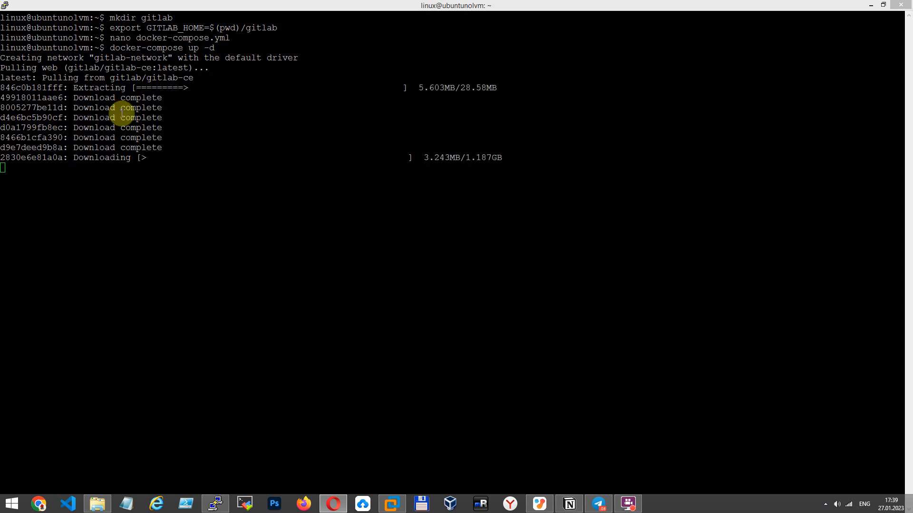
text(d)
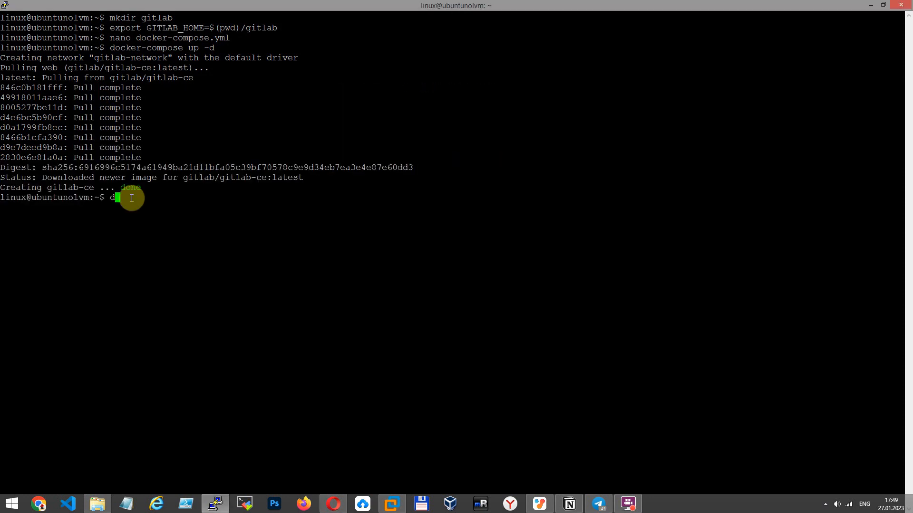
text(ocker ps)
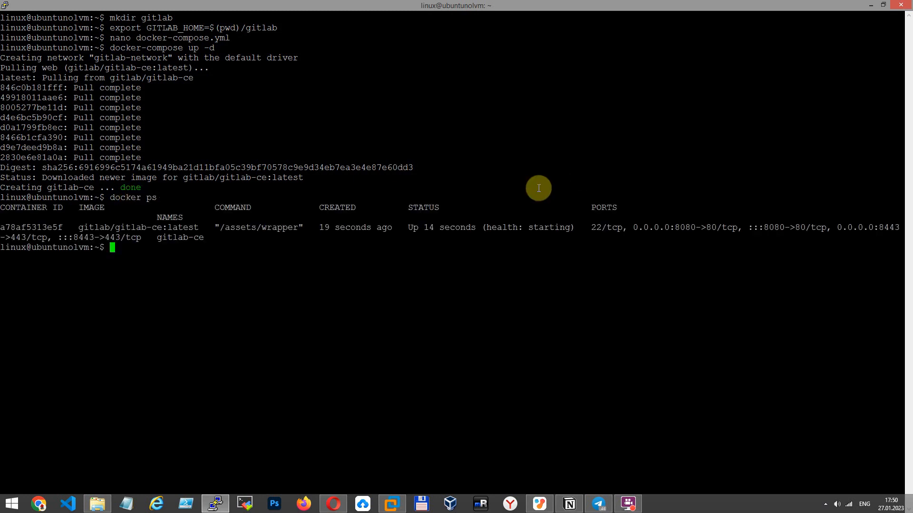
Check the gitlab-ce container's creation time and health status, then move to the browser.
double_click(137, 227)
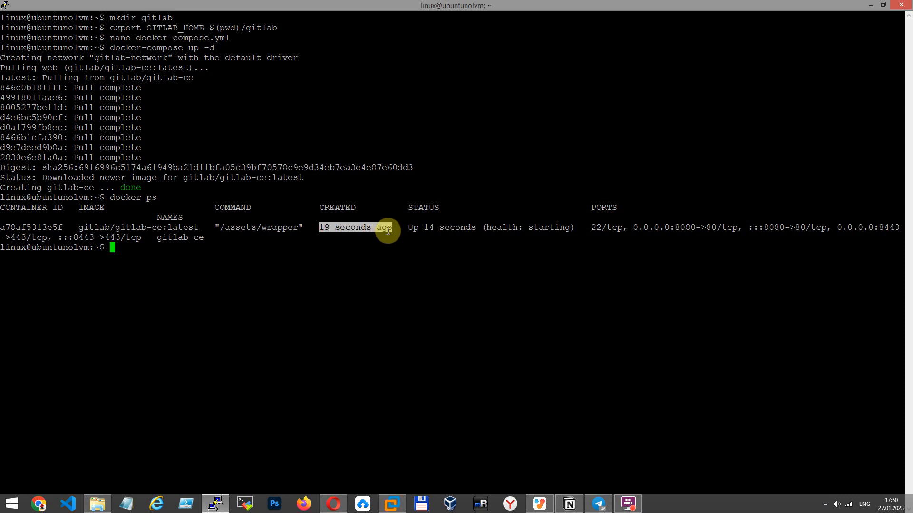
mouse_move(490, 227)
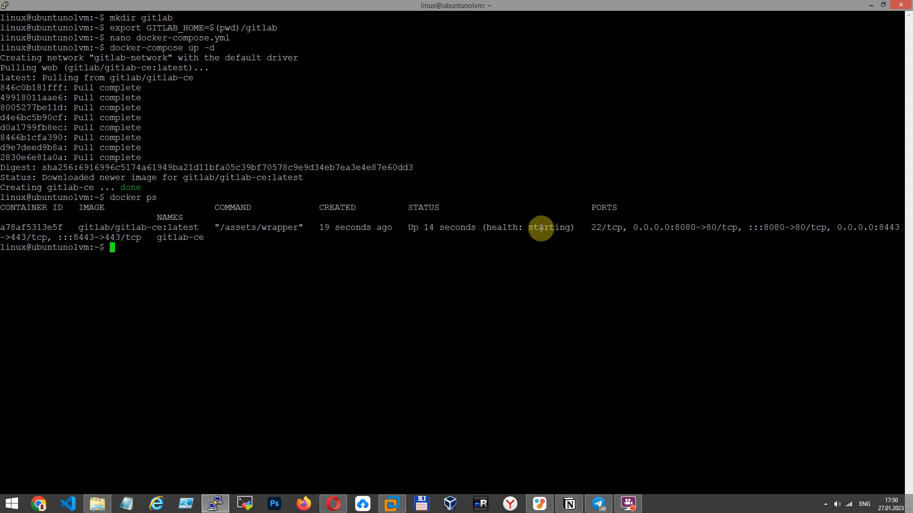
double_click(548, 227)
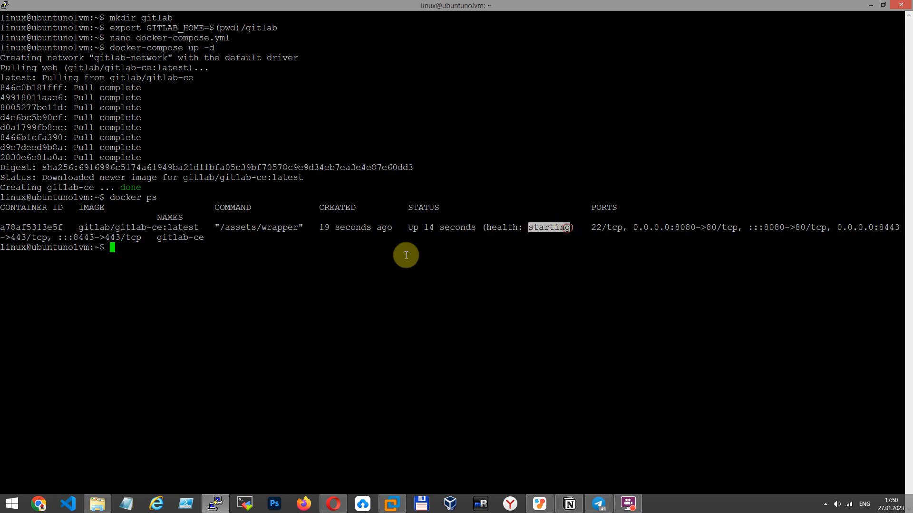
mouse_move(508, 235)
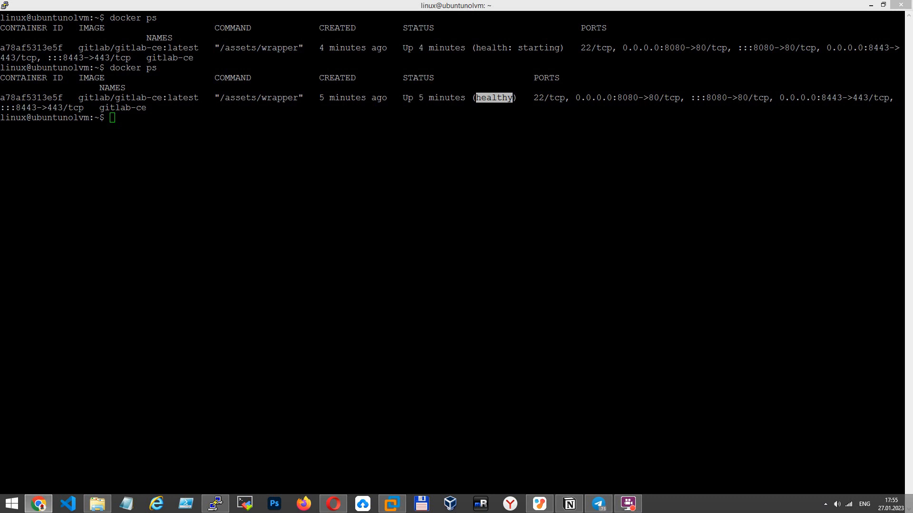
click(38, 504)
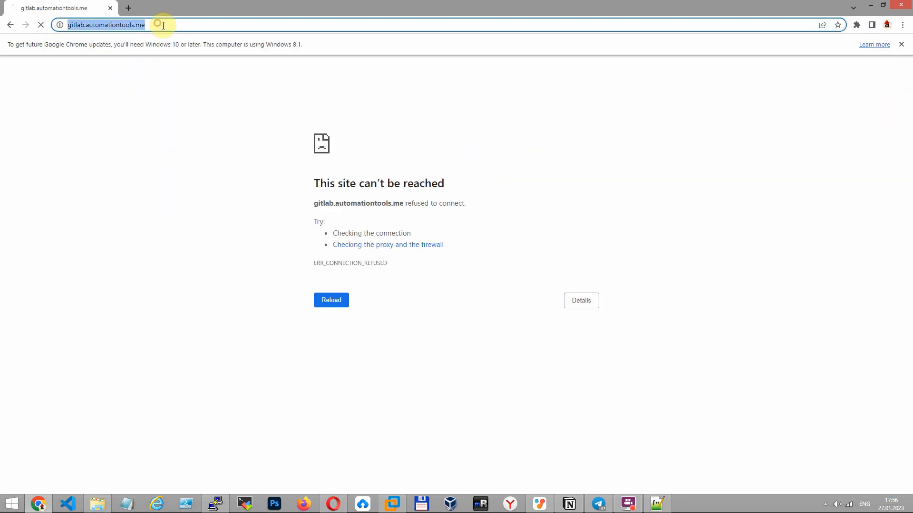
Load the GitLab sign-in page on port 8080 and enter root as the username.
text(:8080)
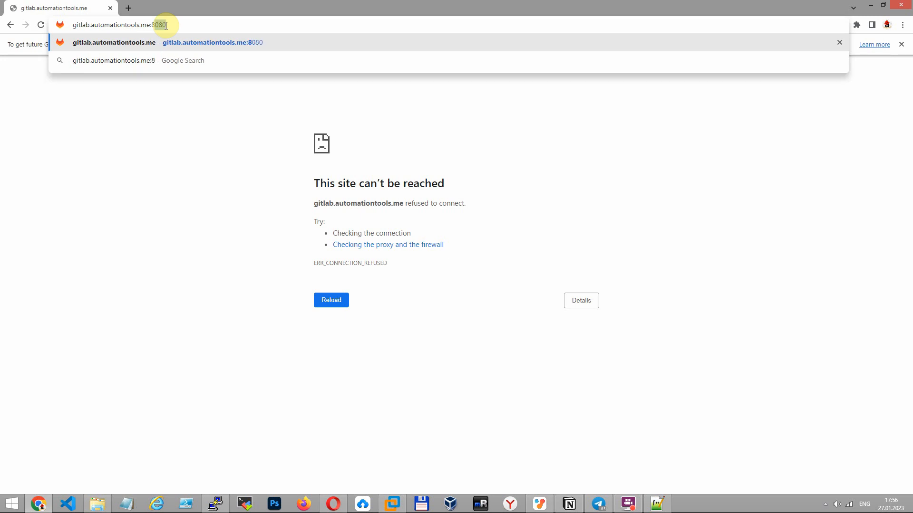
key(Enter)
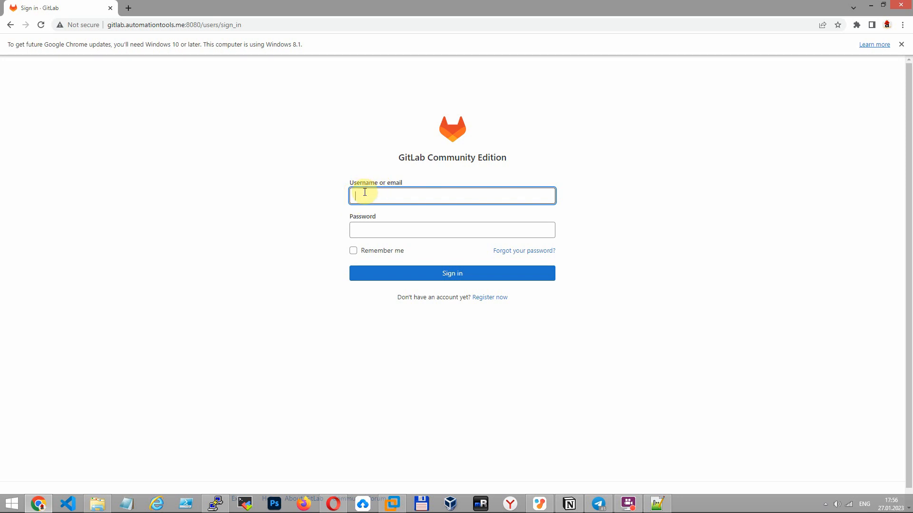
text(root)
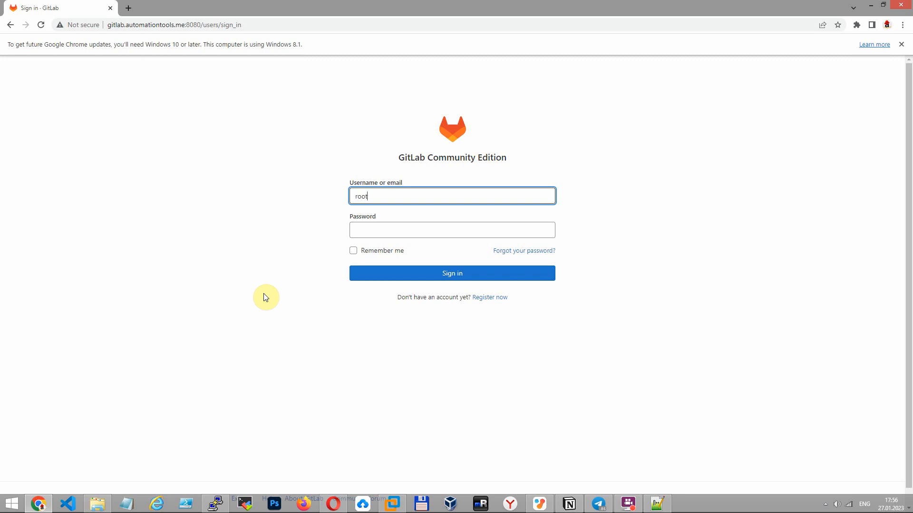
mouse_move(572, 322)
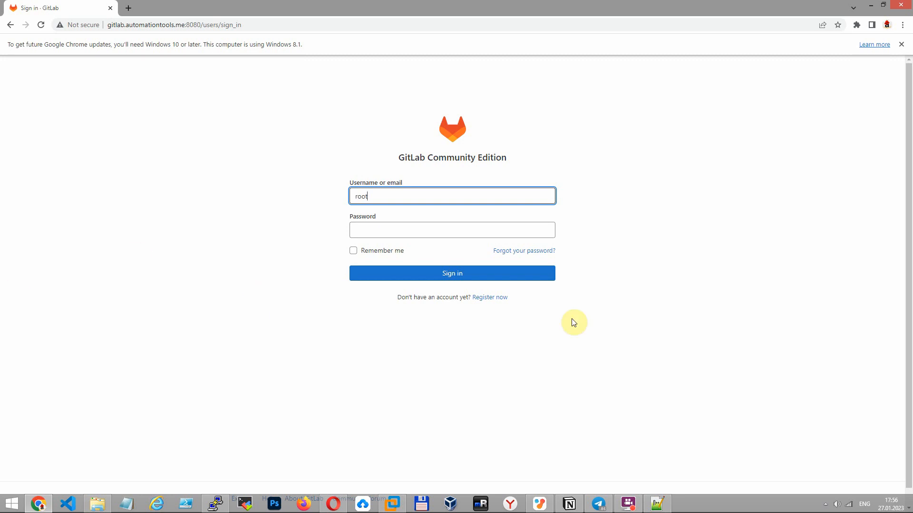
click(214, 504)
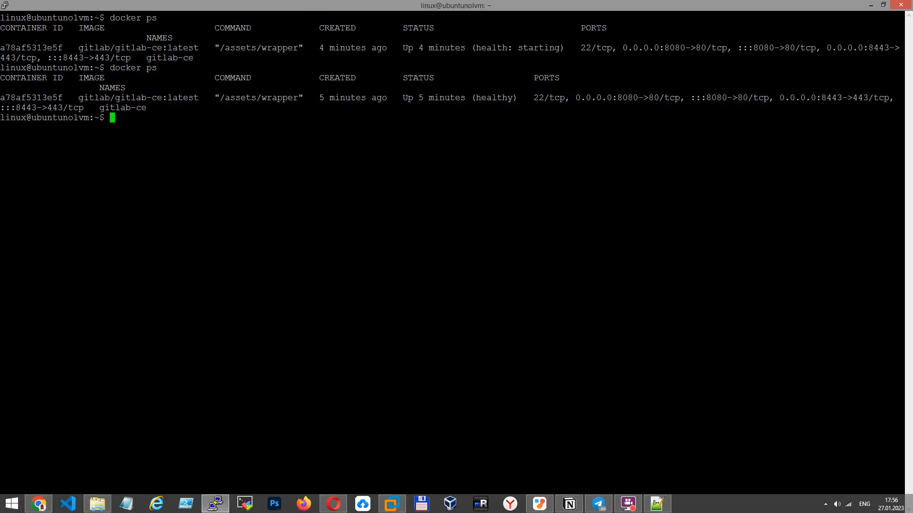
Run docker exec -it gitlab-ce grep 'Password:' /etc/gitlab/initial_root_password to print the root password.
text(docker exec -it gitlab-ce)
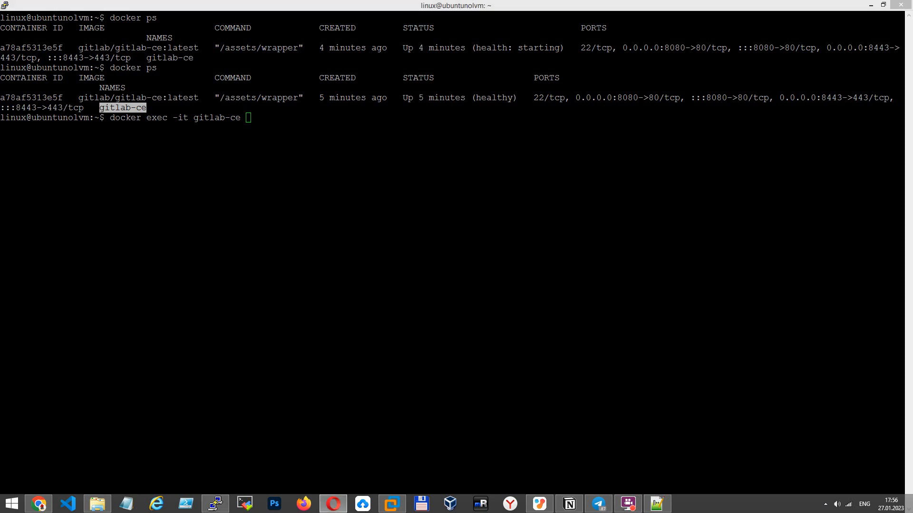
text(grep 'Password:' /etc/gitlab/initial_root_password)
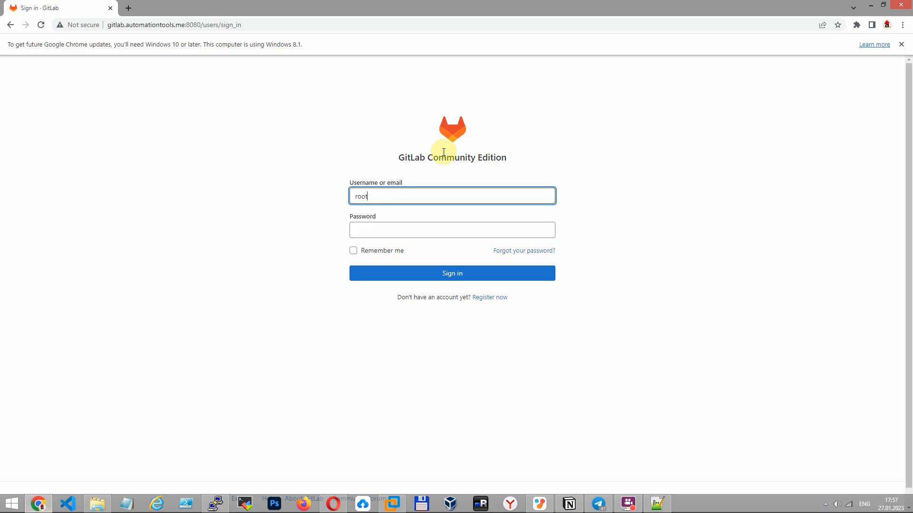
Sign in as root with the initial password and go to the user Preferences.
click(452, 273)
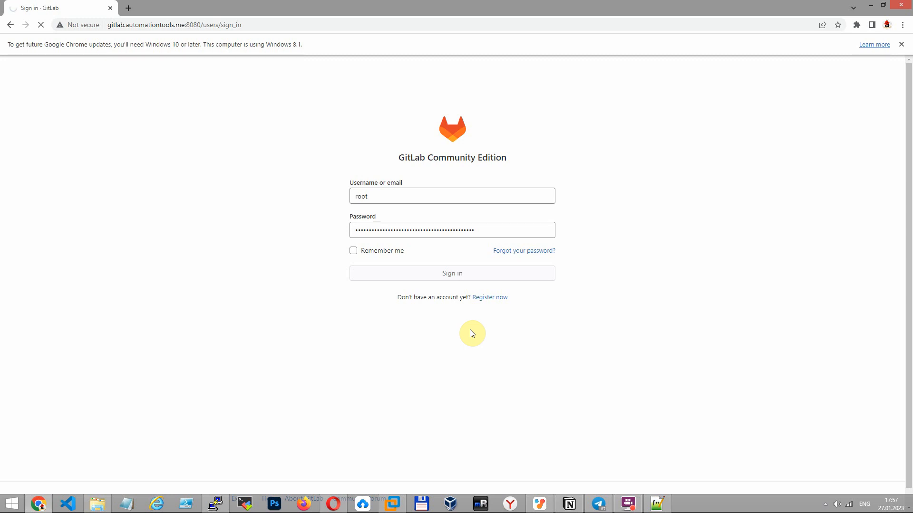
click(451, 273)
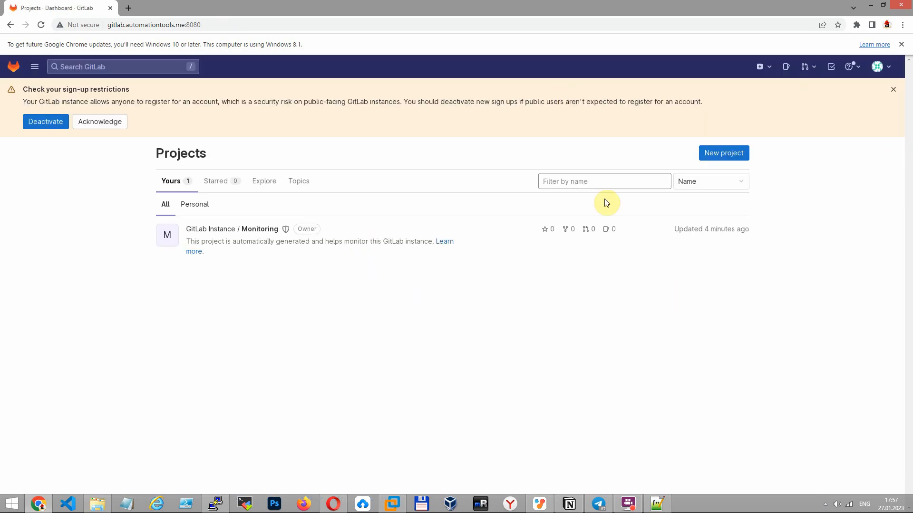
mouse_move(619, 158)
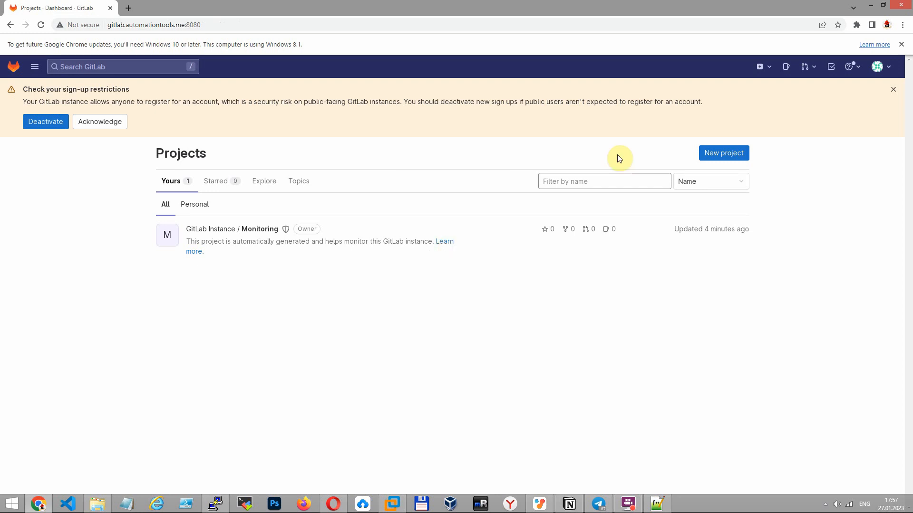
click(880, 67)
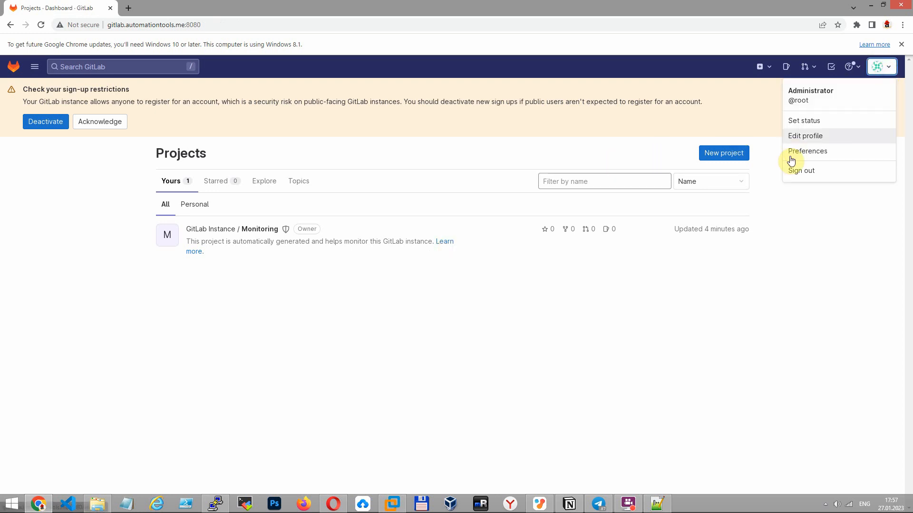
click(807, 151)
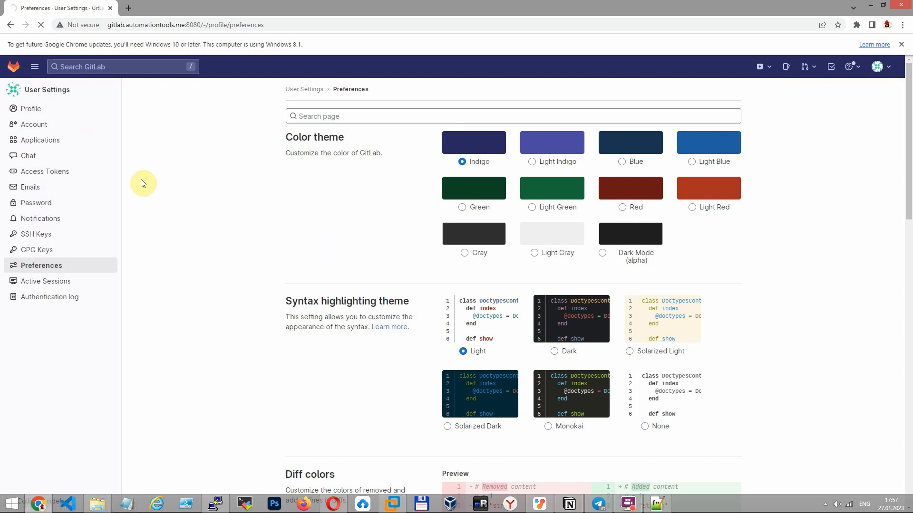
Change the root account password on the Password settings page and save it.
click(34, 124)
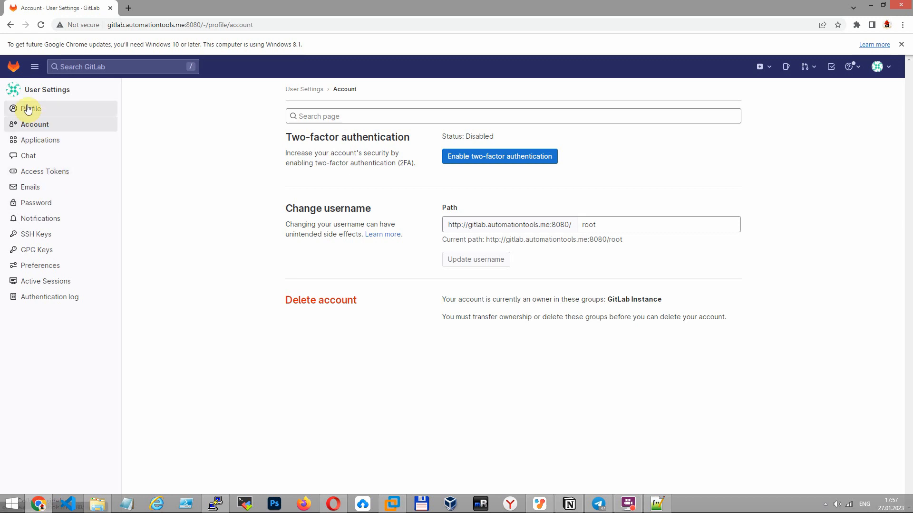
click(36, 203)
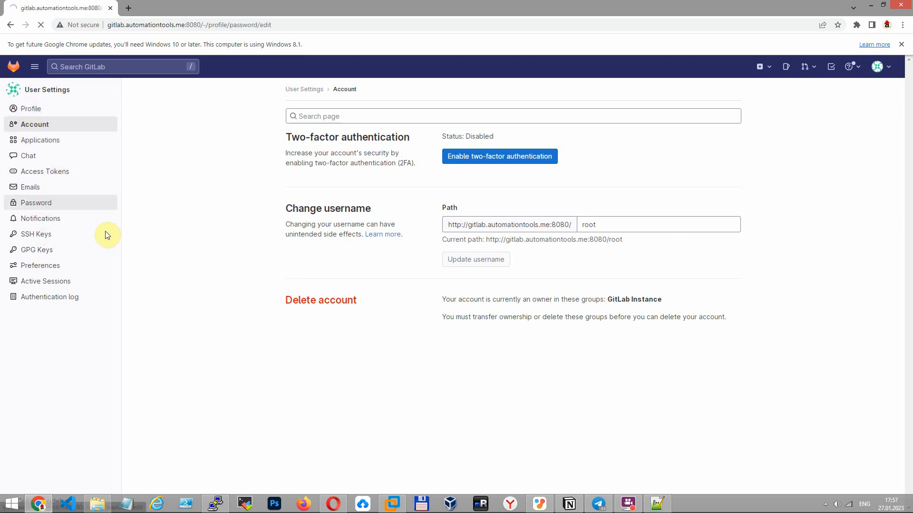
click(37, 203)
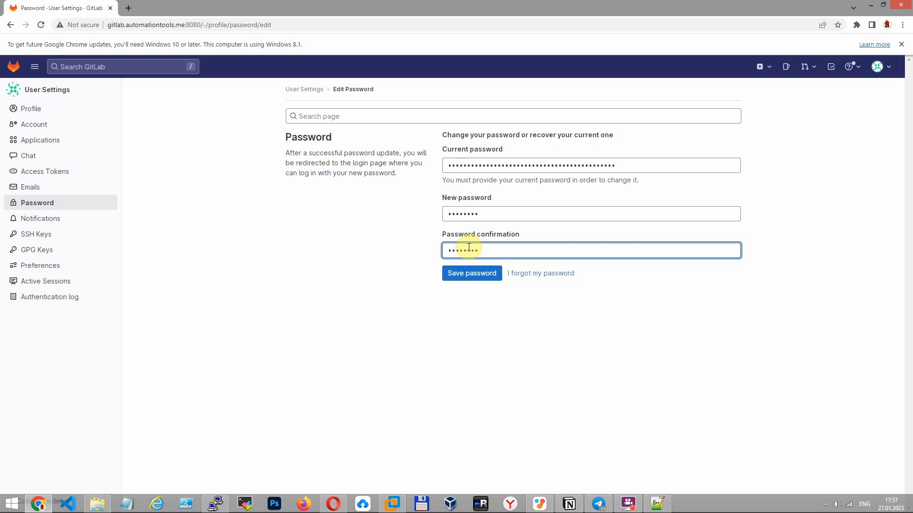
click(472, 273)
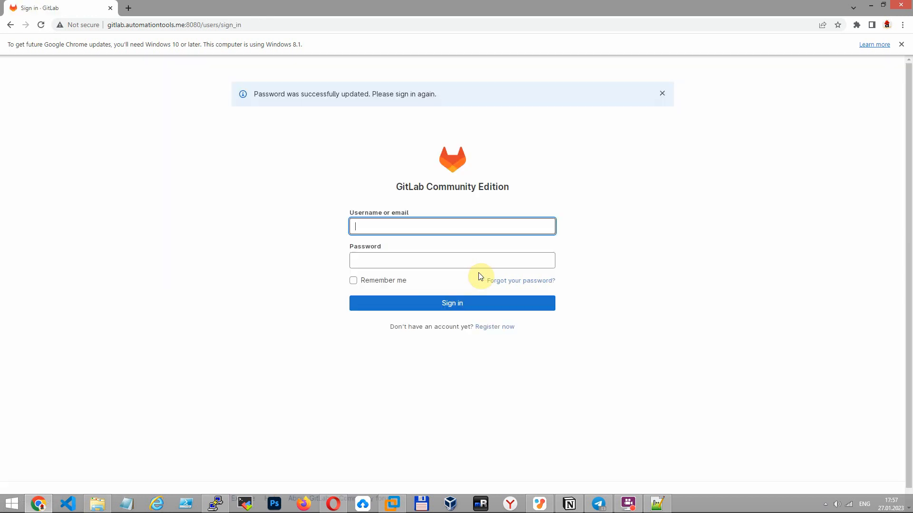
Sign in again as root with the new password to reach the Projects dashboard.
text(root)
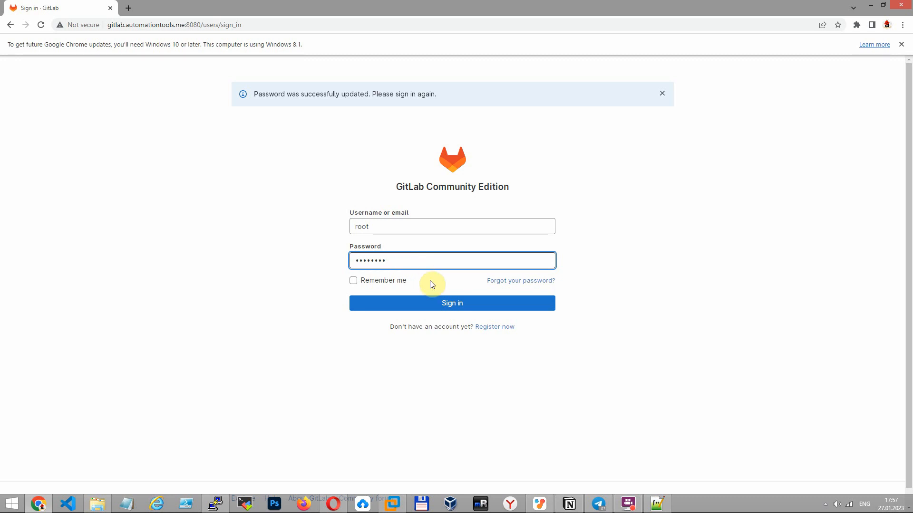
click(452, 302)
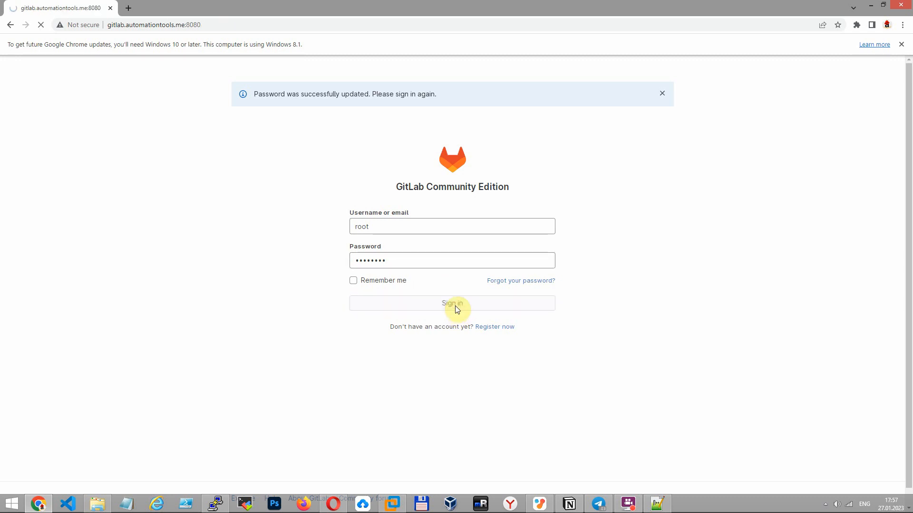
click(452, 303)
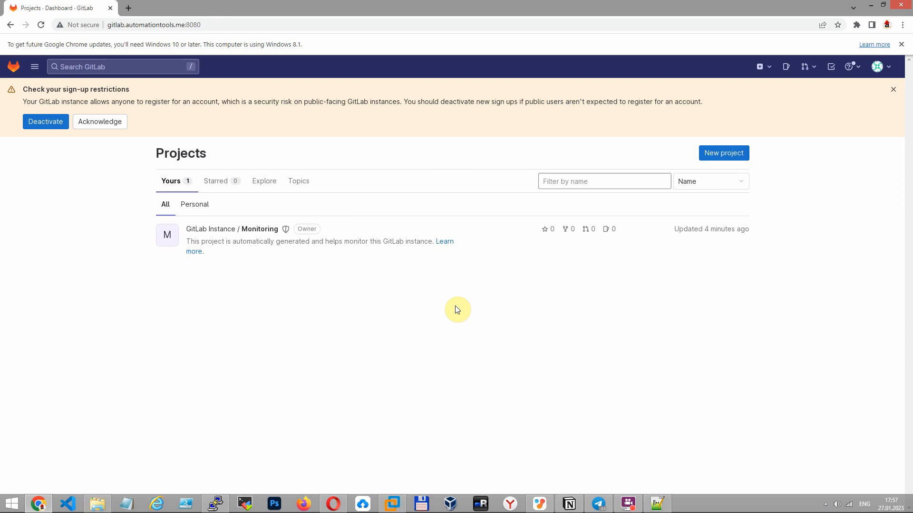